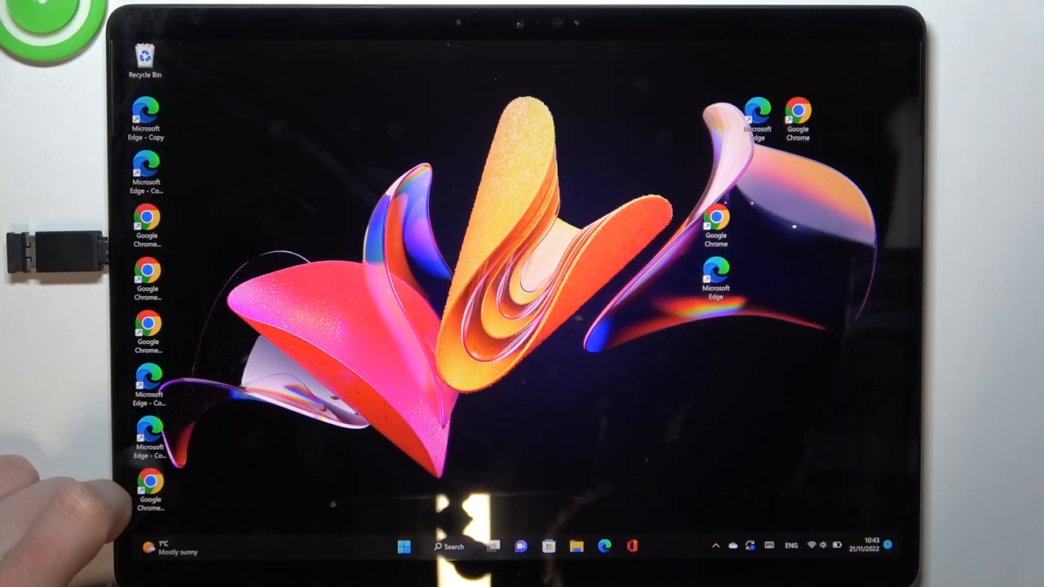
# Open Start and search for 'Frankfurt Christmas Market'
pyautogui.click(404, 547)
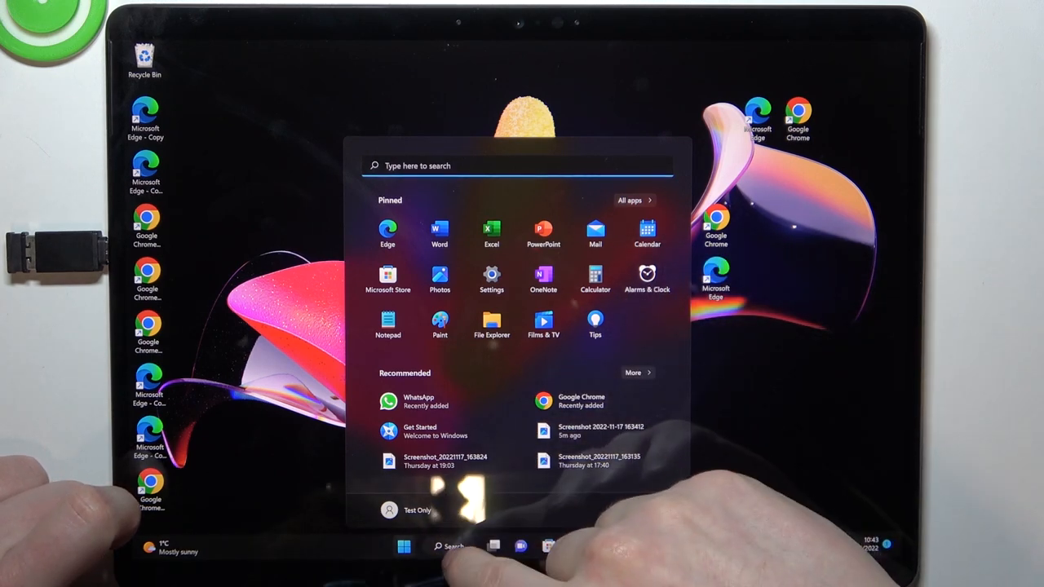
pyautogui.write('Frankfurt Christmas Market')
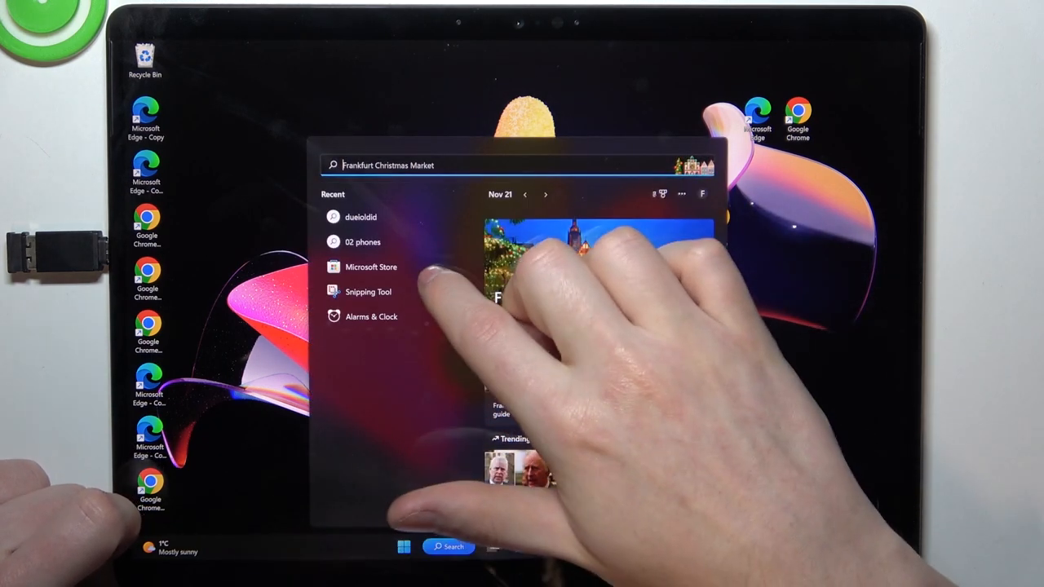
pyautogui.click(368, 291)
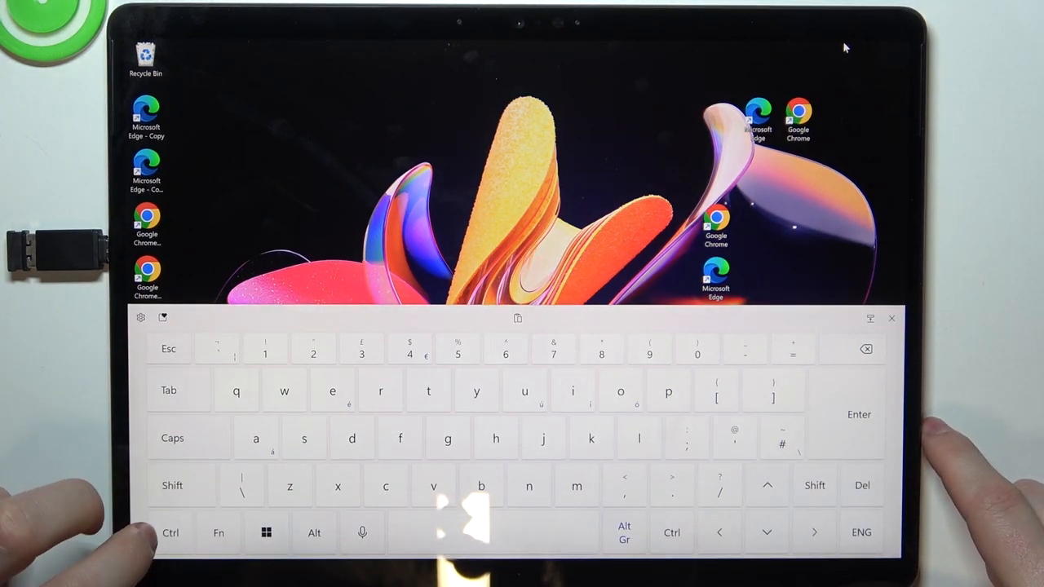
# Tap Shift on the touch keyboard to switch to uppercase
pyautogui.click(171, 486)
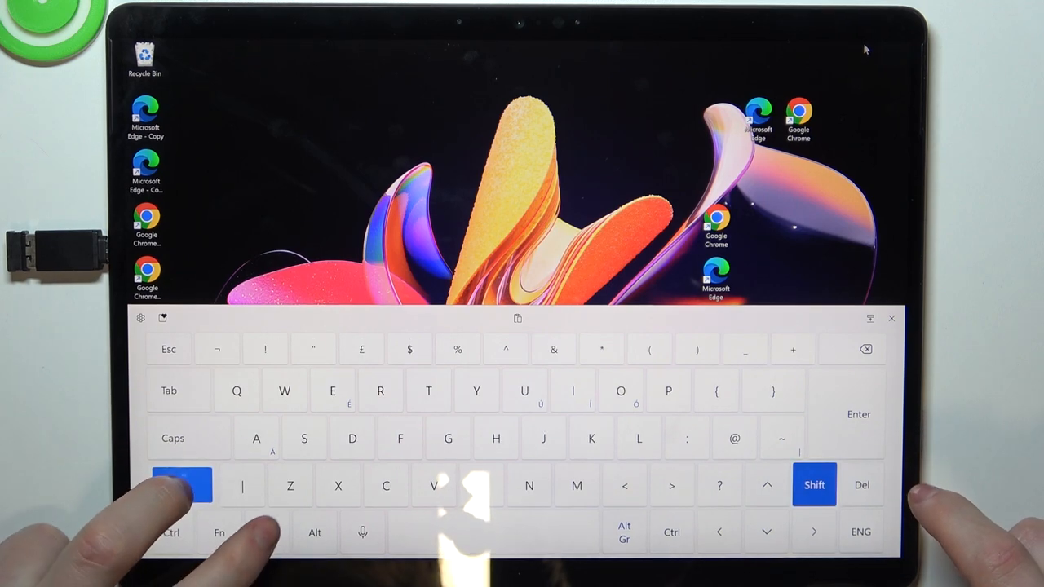